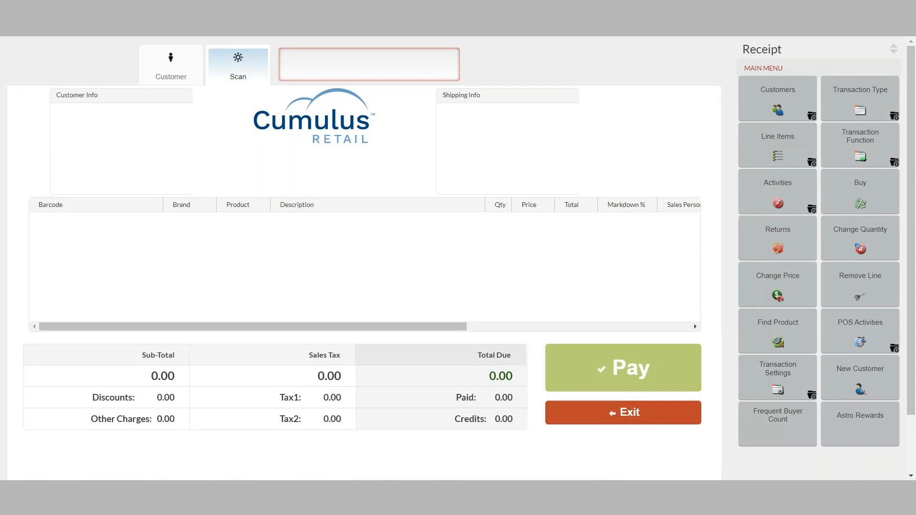
{"action": "left_click", "coordinate": [170, 65]}
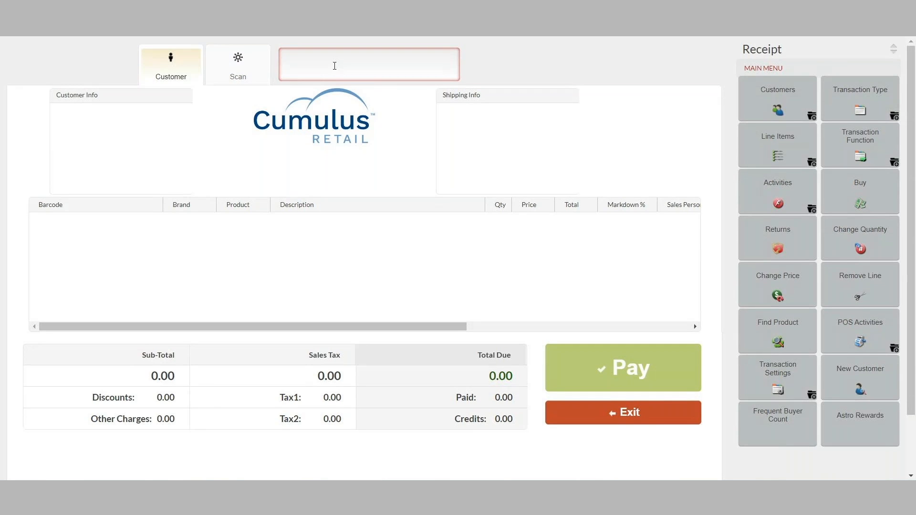
{"action": "type", "text": "83899"}
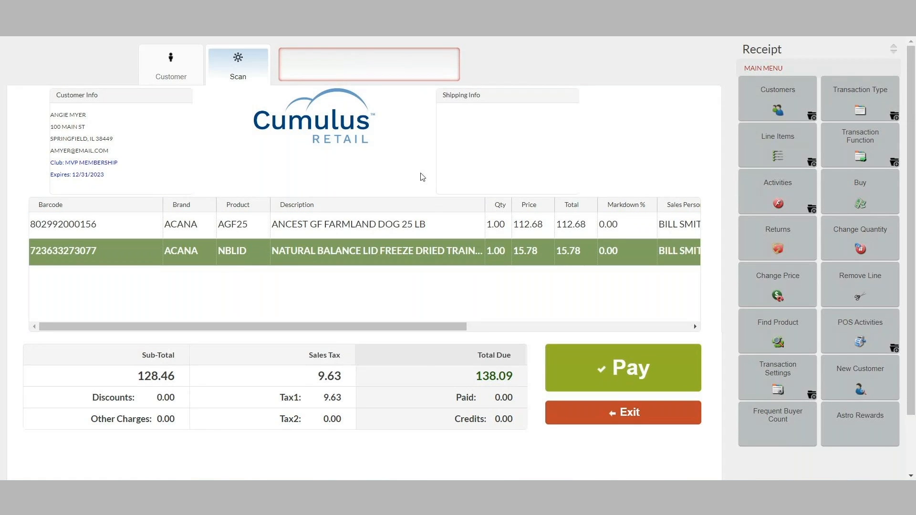
{"action": "mouse_move", "coordinate": [485, 329]}
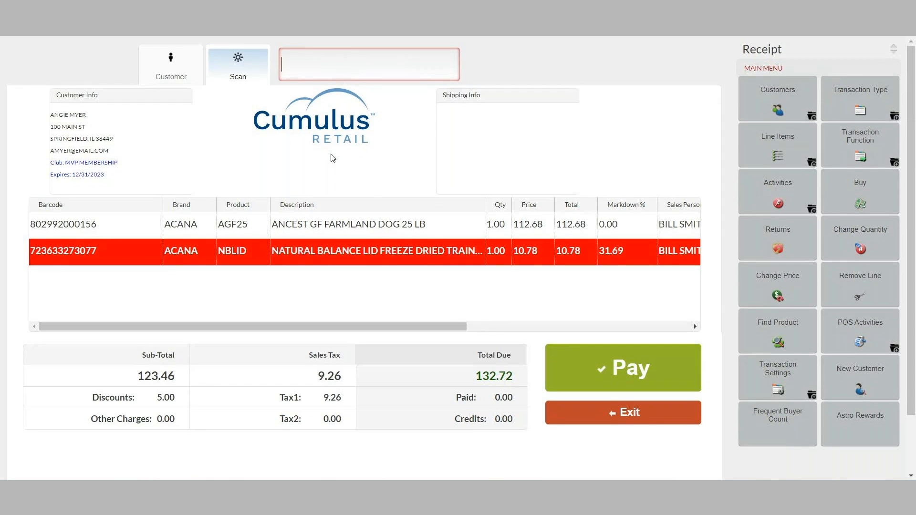
{"action": "mouse_move", "coordinate": [414, 265]}
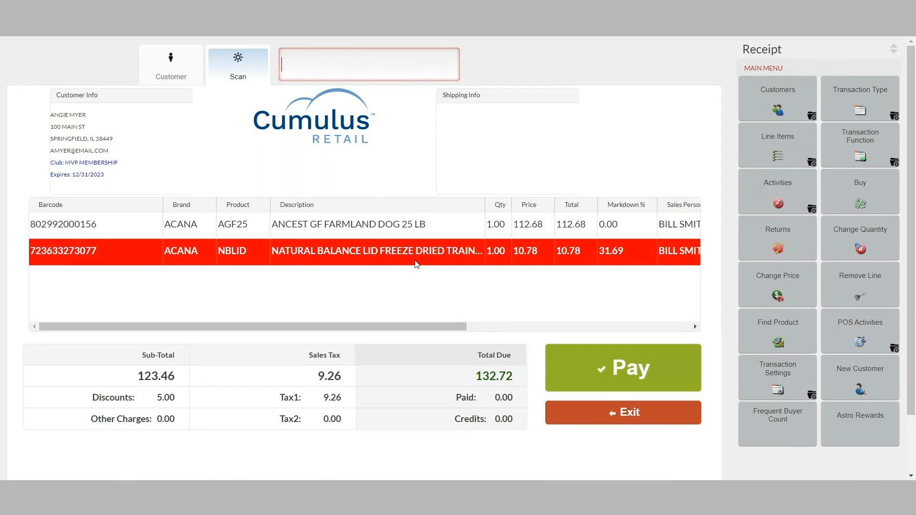
{"action": "mouse_move", "coordinate": [406, 269]}
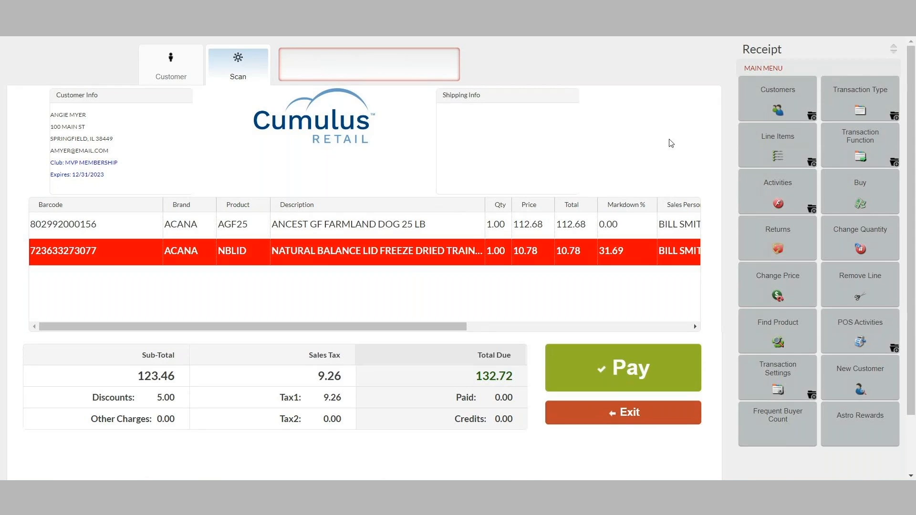
Proceed to payment with the 132.72 total after the $5 coupon.
{"action": "left_click", "coordinate": [624, 367]}
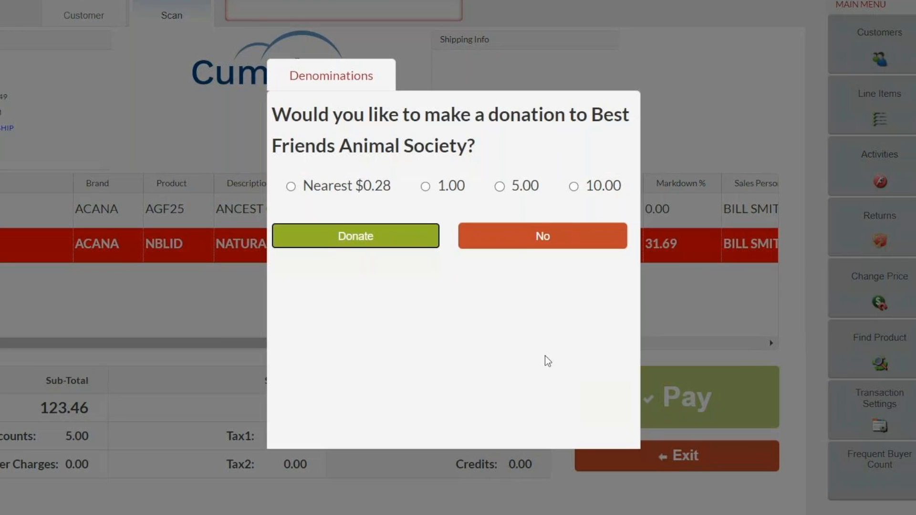
{"action": "mouse_move", "coordinate": [554, 340]}
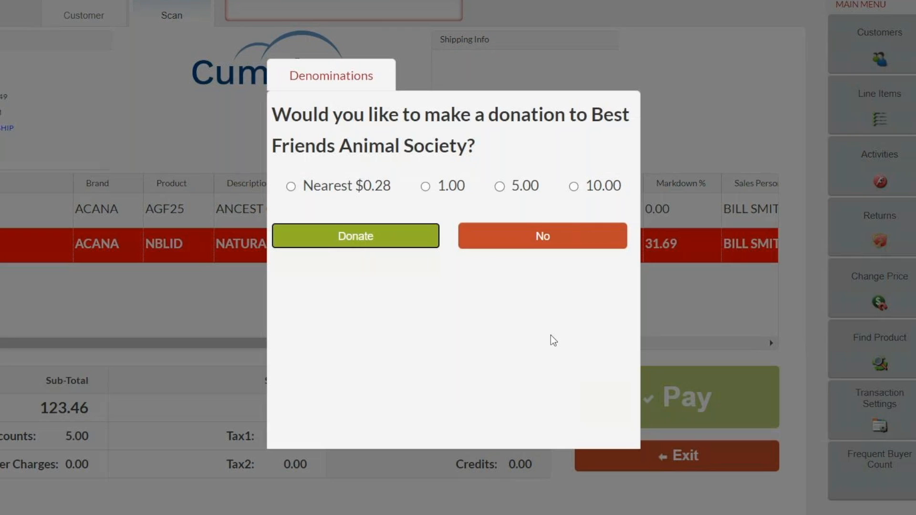
{"action": "mouse_move", "coordinate": [497, 296]}
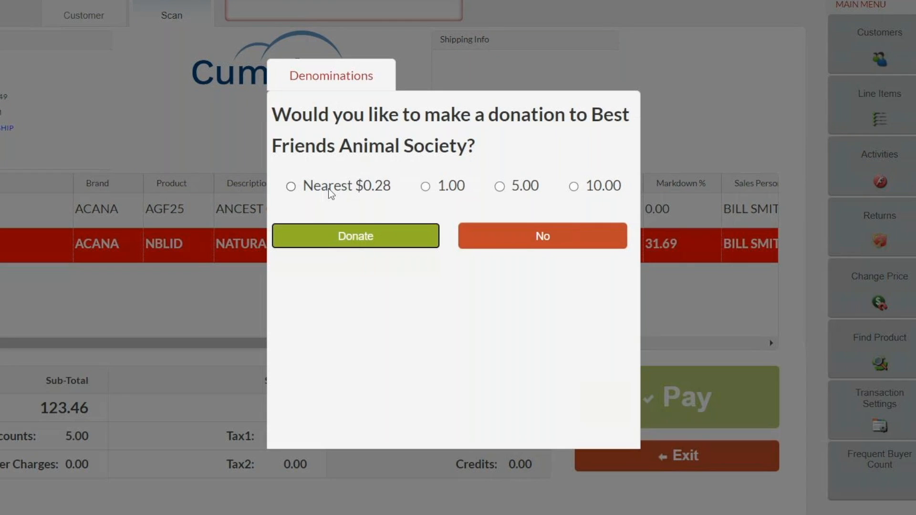
{"action": "mouse_move", "coordinate": [443, 195]}
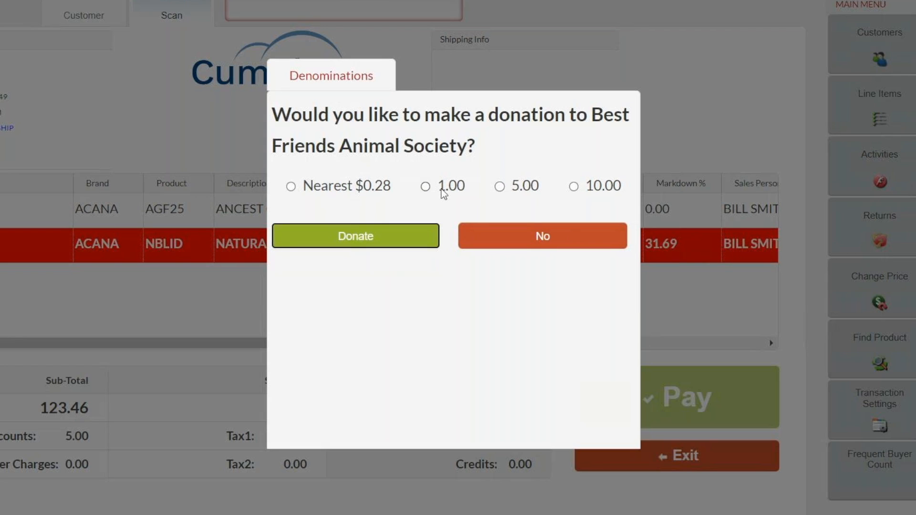
{"action": "mouse_move", "coordinate": [496, 194]}
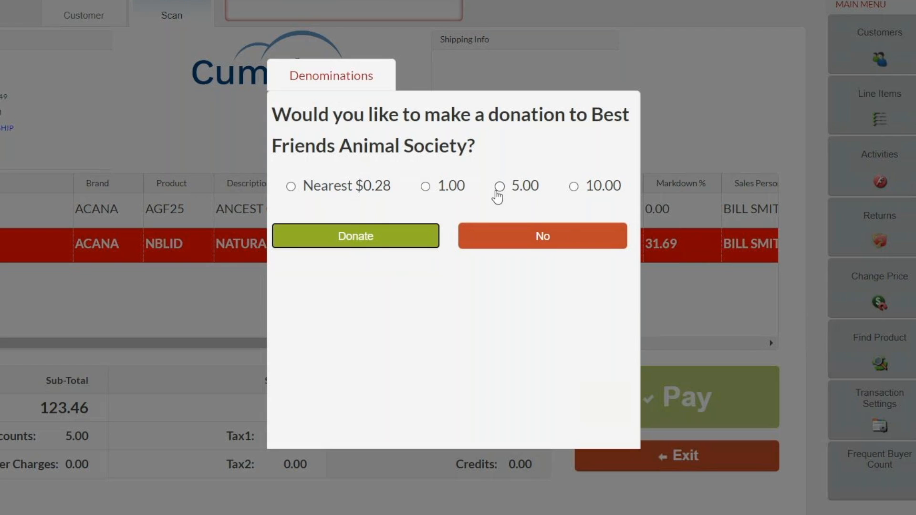
Select the 5.00 amount for the Best Friends Animal Society donation.
{"action": "left_click", "coordinate": [499, 186]}
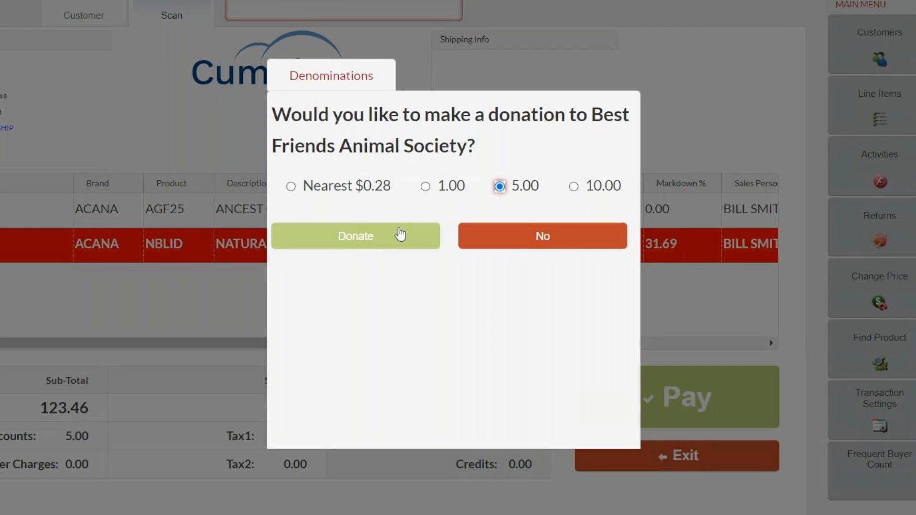
Confirm the donation and settle the 137.72 total with 140.00 cash, 2.28 change.
{"action": "left_click", "coordinate": [355, 236]}
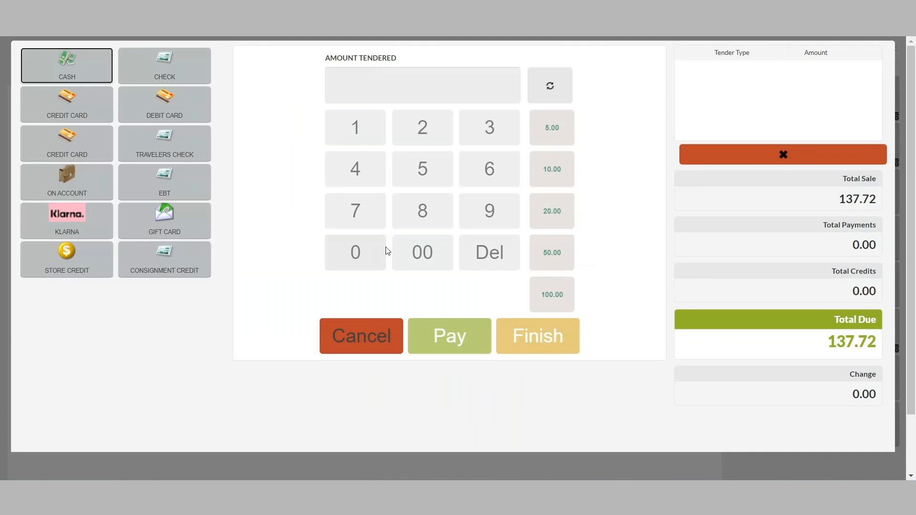
{"action": "mouse_move", "coordinate": [630, 219]}
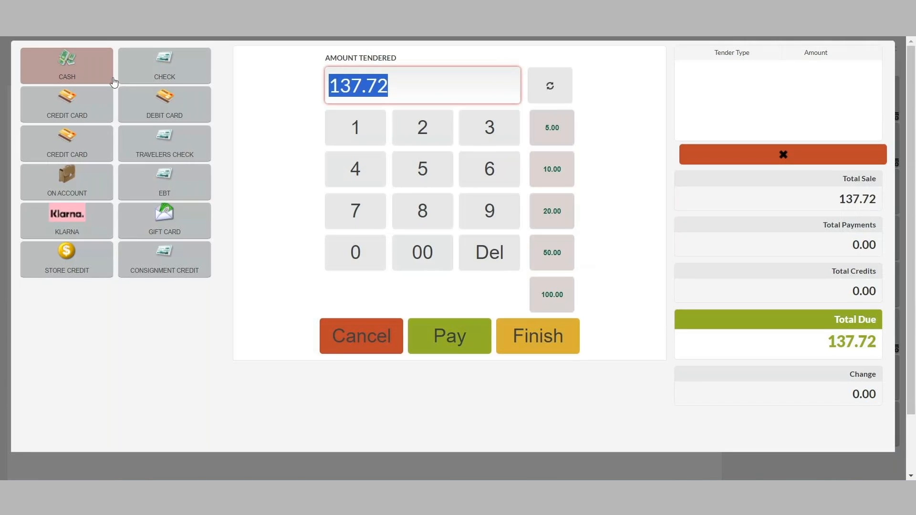
{"action": "mouse_move", "coordinate": [349, 130]}
{"action": "type", "text": "140"}
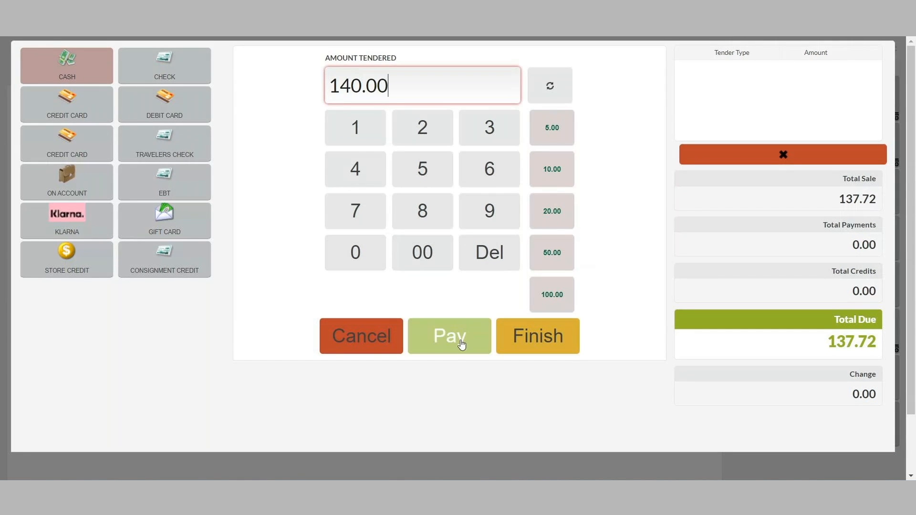
{"action": "left_click", "coordinate": [449, 336]}
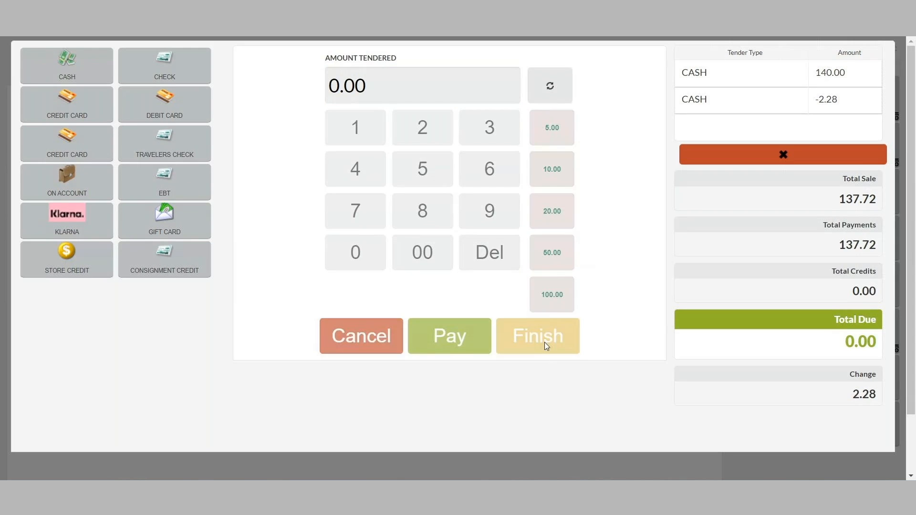
{"action": "left_click", "coordinate": [538, 336]}
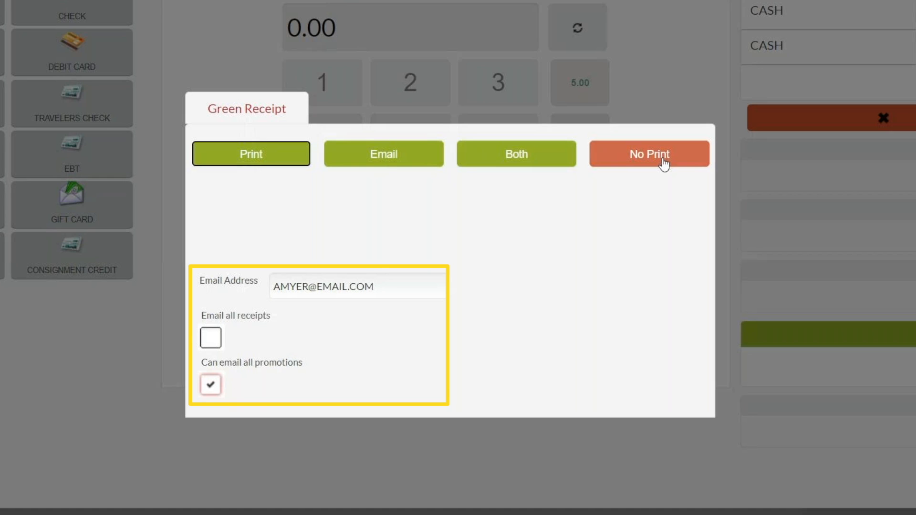
{"action": "mouse_move", "coordinate": [238, 178]}
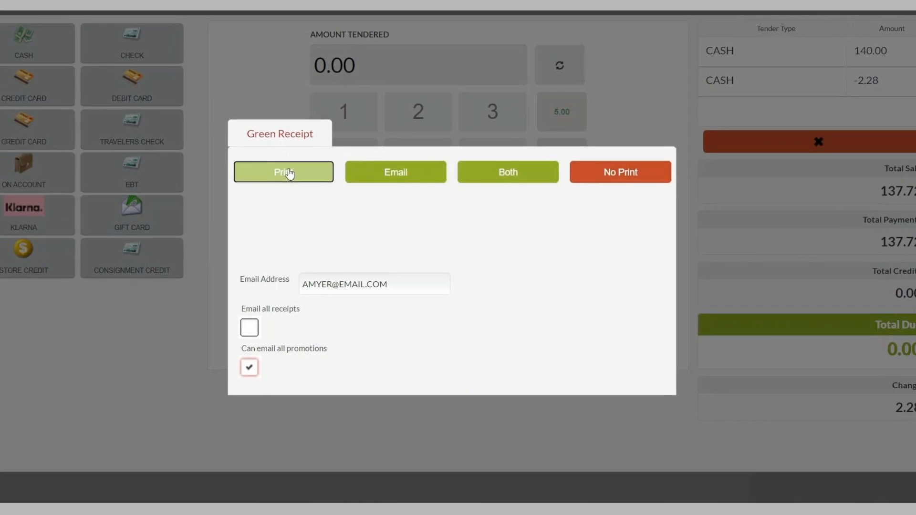
Print the paper receipt showing both items, the 5.00 donation and 137.72 total.
{"action": "left_click", "coordinate": [283, 171]}
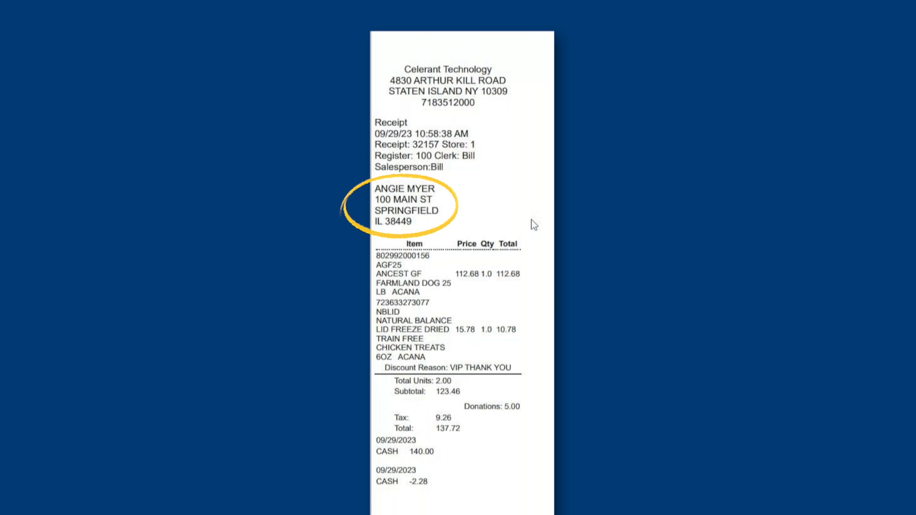